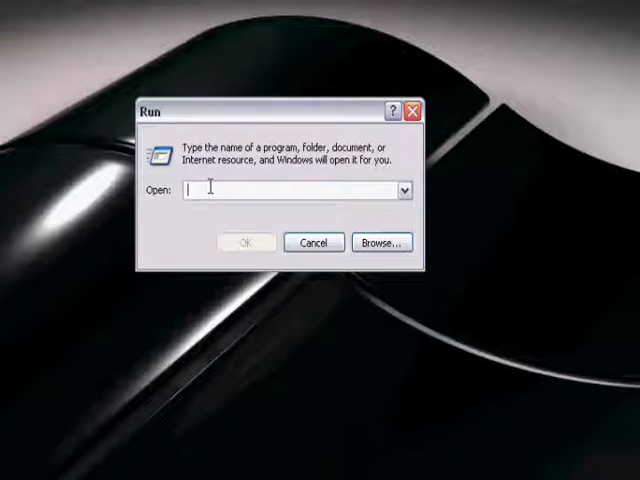
# Enter msconfig in the Run dialog's Open box.
pyautogui.write('mscon')
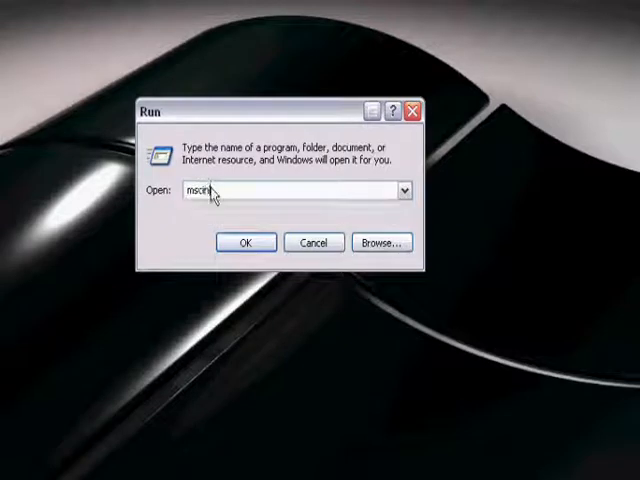
pyautogui.write('mso')
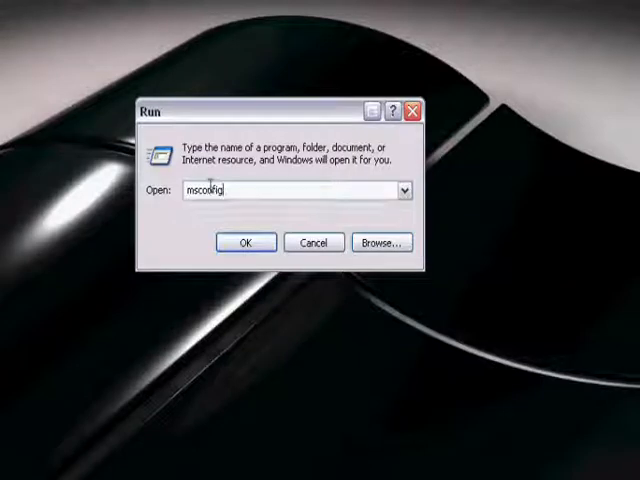
# Launch msconfig and browse the SYSTEM.INI, WIN.INI, BOOT.INI and Services tabs.
pyautogui.click(245, 242)
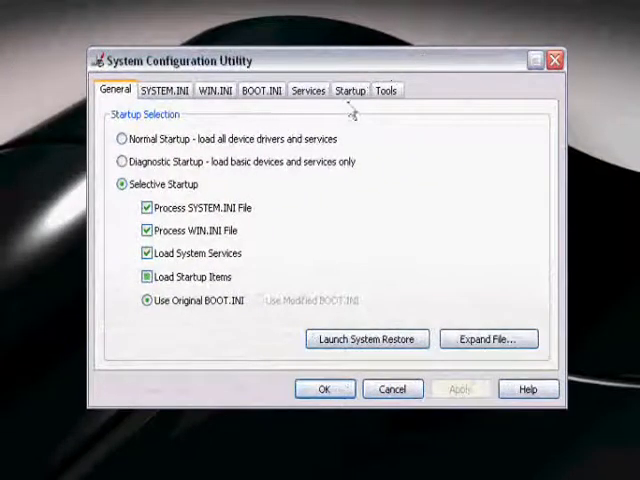
pyautogui.click(172, 90)
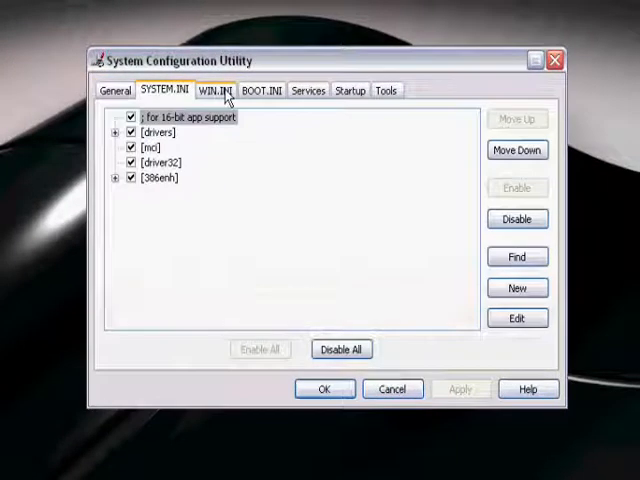
pyautogui.click(261, 90)
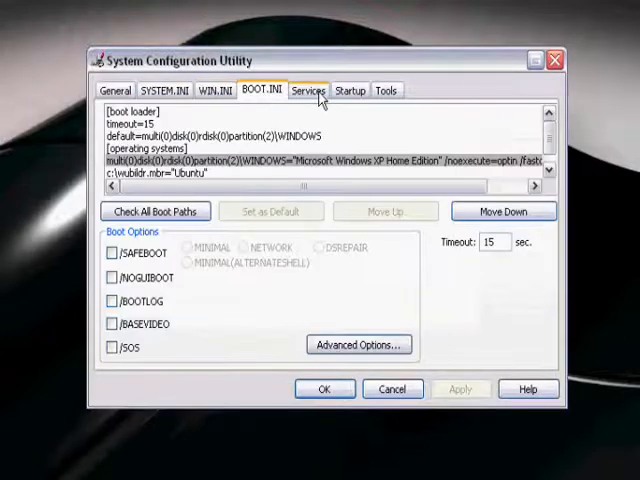
pyautogui.click(308, 90)
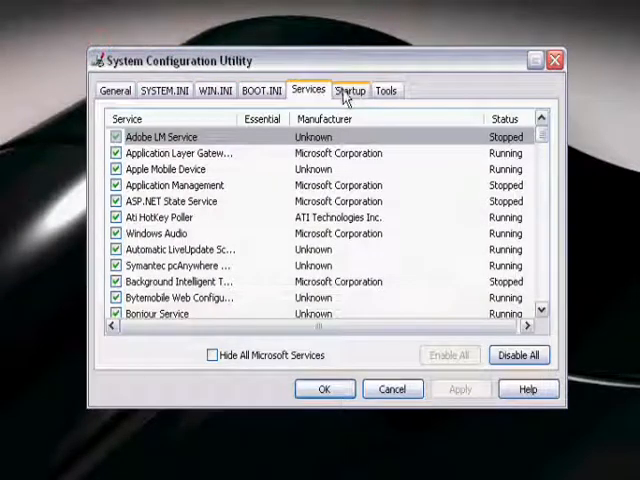
# Review the Startup programs list, then return to the General tab showing Selective Startup.
pyautogui.click(351, 90)
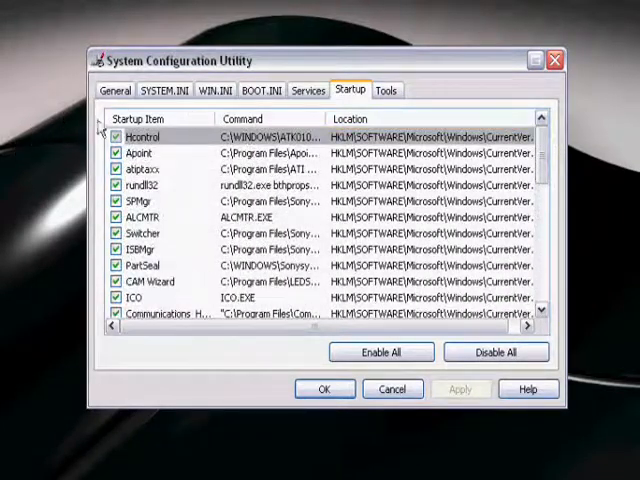
pyautogui.click(114, 90)
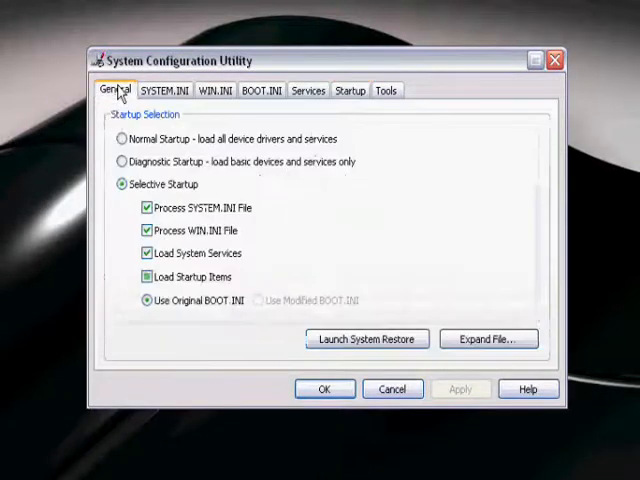